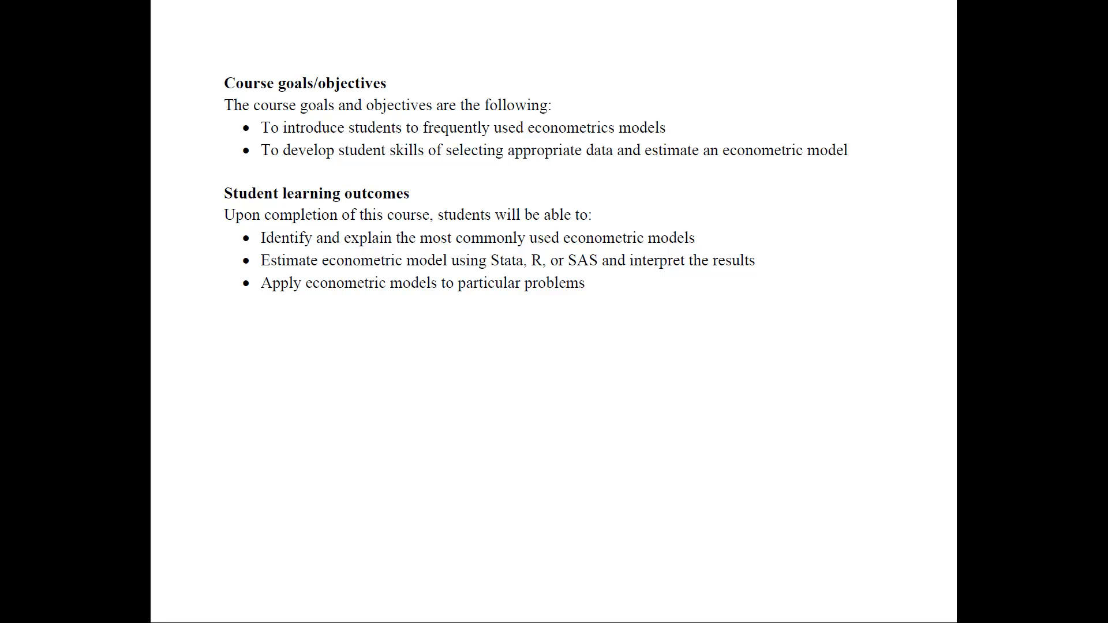
scroll(down, 3)
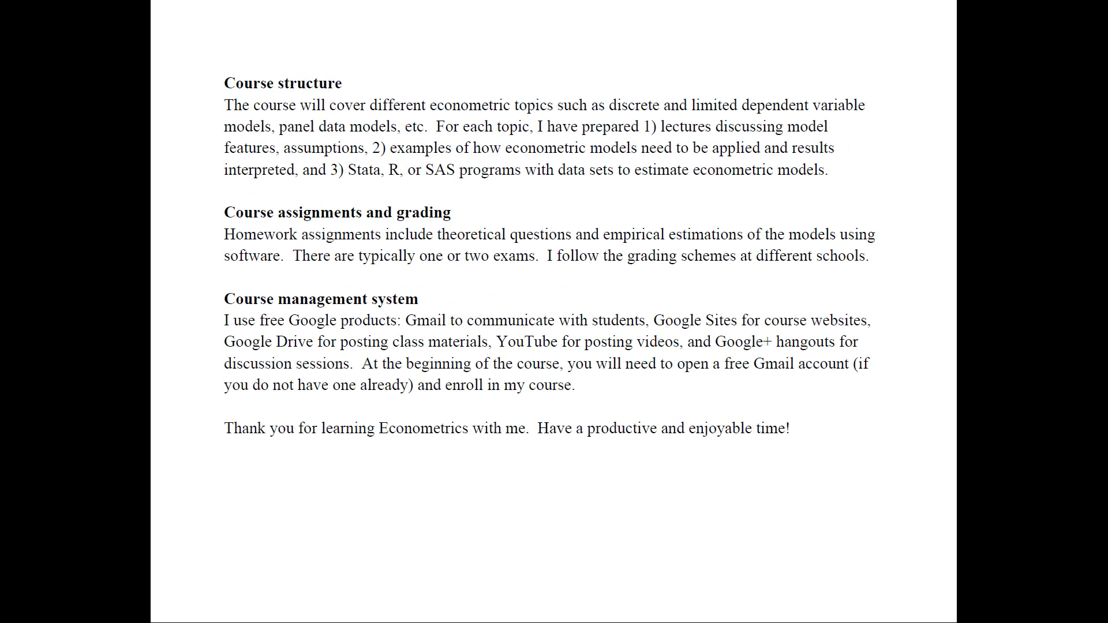